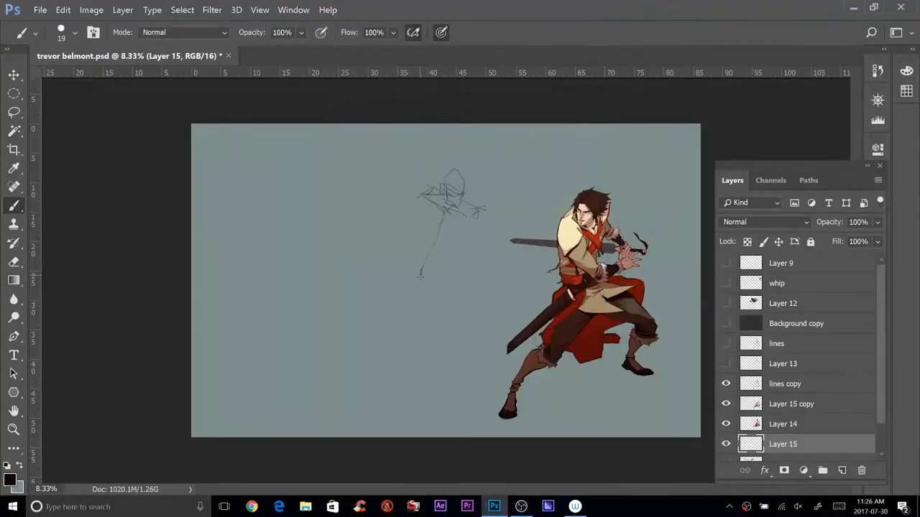
- Sketch rough gesture figures and redraw a head on the empty canvas left of Trevor
left_click_drag(431, 273, 367, 388)
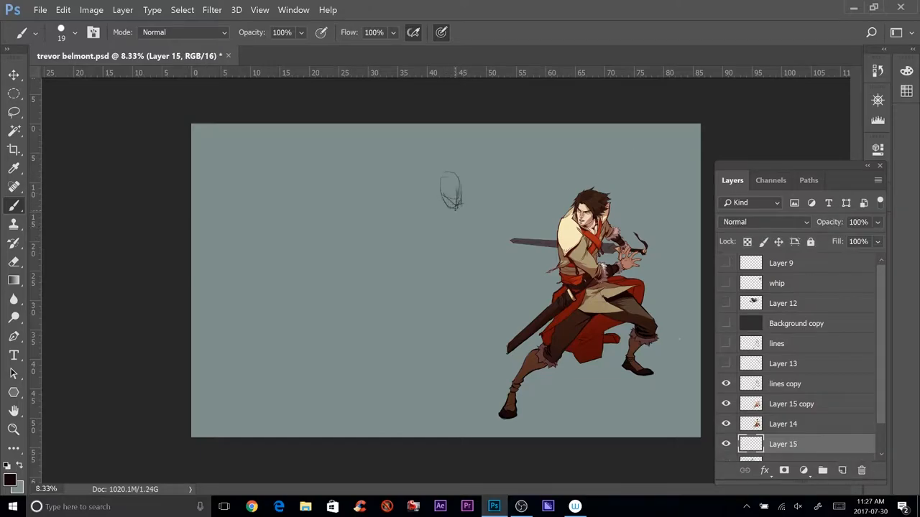
left_click_drag(446, 190, 467, 274)
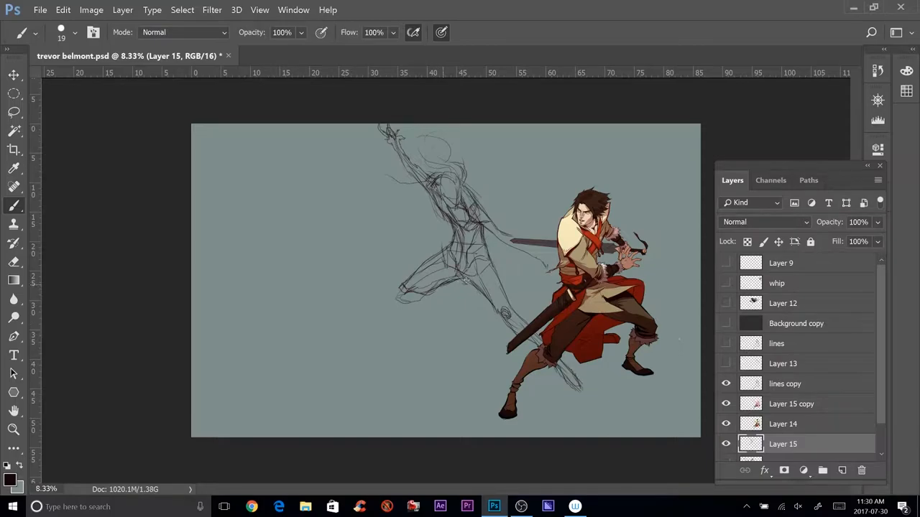
left_click_drag(299, 180, 319, 218)
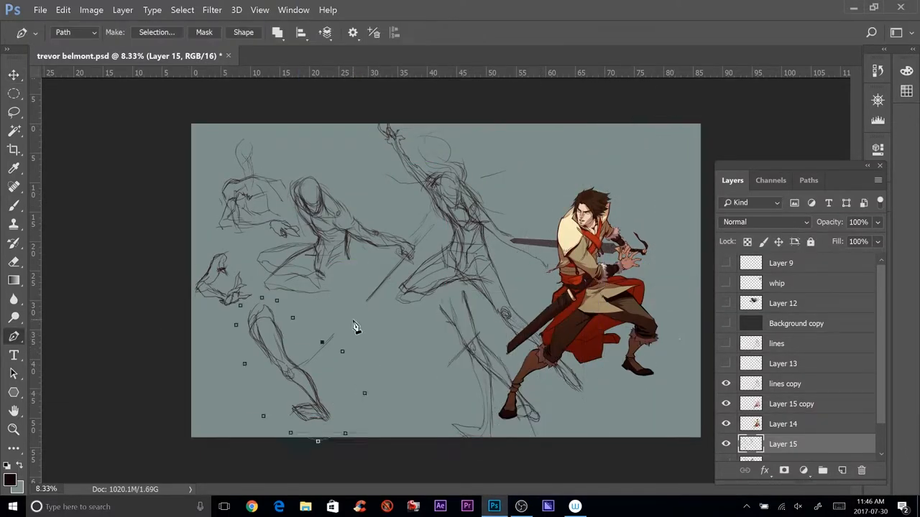
- Close a lasso selection around the leg sketch and add a new layer for overdrawing
left_click(13, 204)
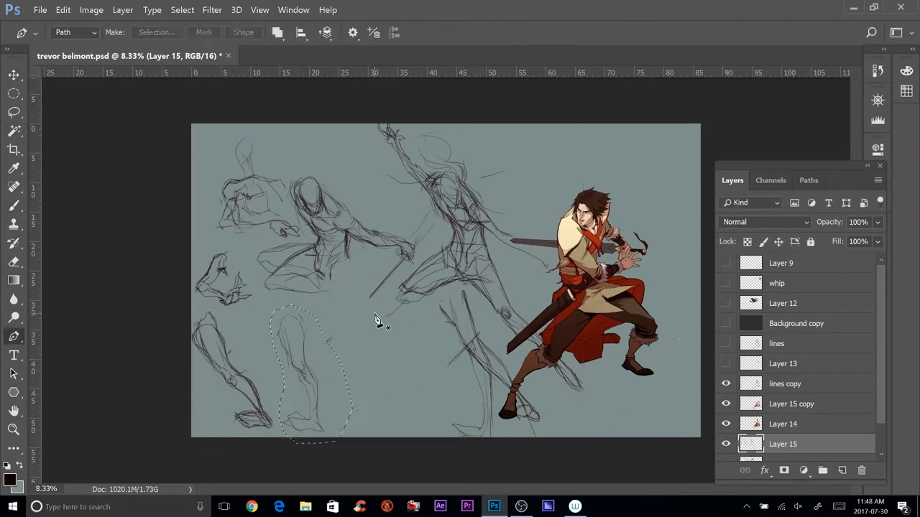
left_click(13, 74)
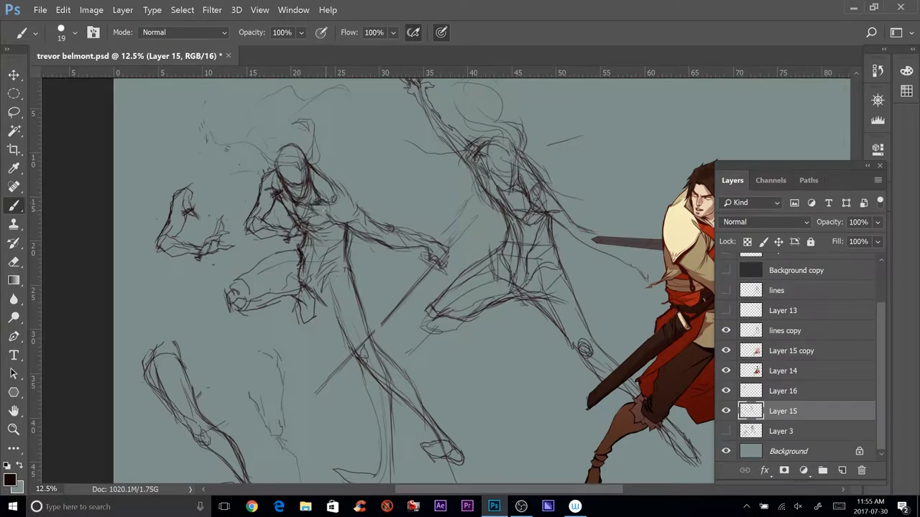
- Fade the sketch layer and draw a cleaner head outline and face shapes over it
left_click(726, 411)
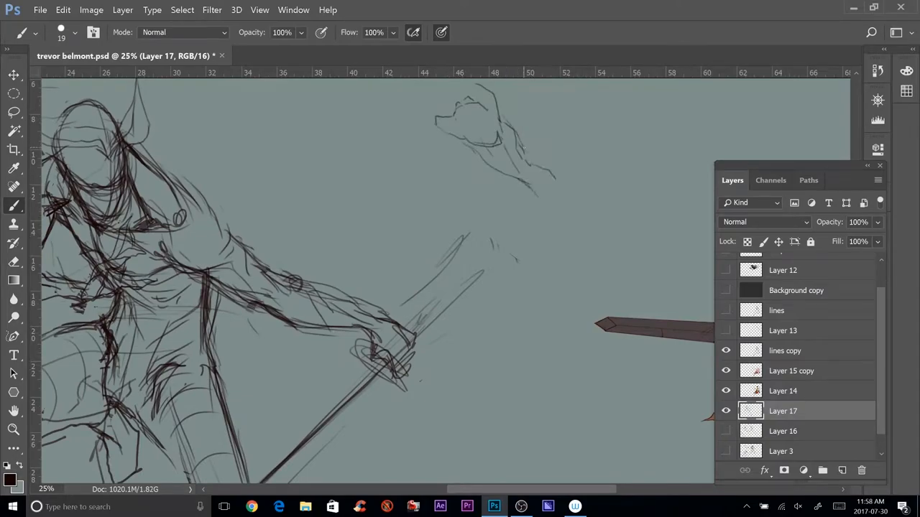
left_click_drag(532, 151, 640, 259)
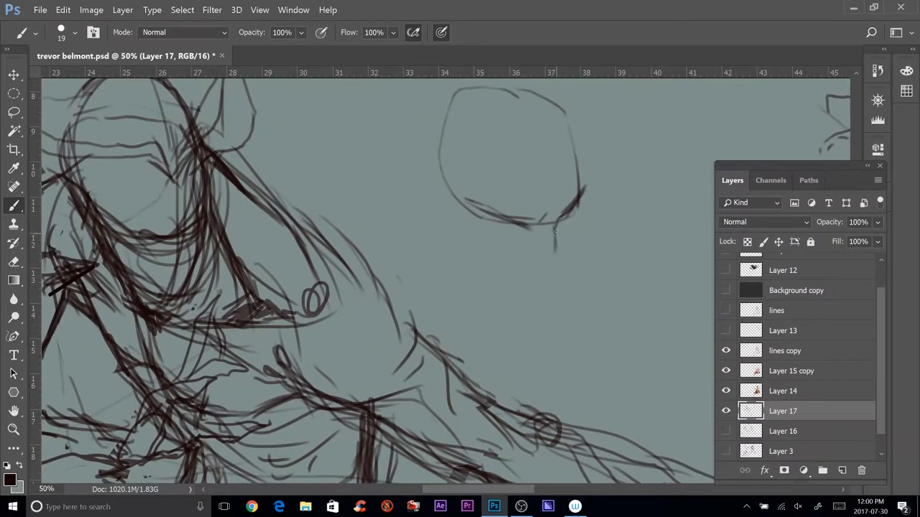
left_click_drag(503, 223, 543, 280)
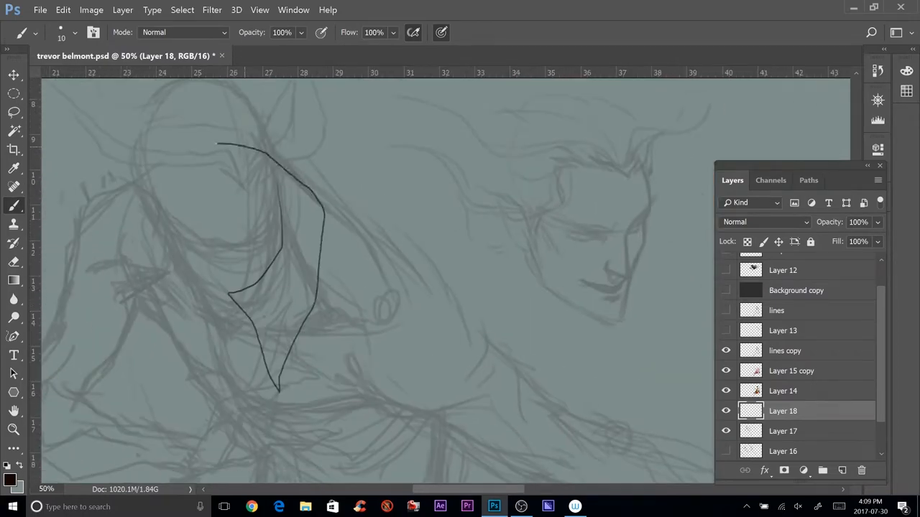
- Draw the flowing hair line and refine the coat and arm lines of the lunging figure
left_click_drag(215, 143, 144, 352)
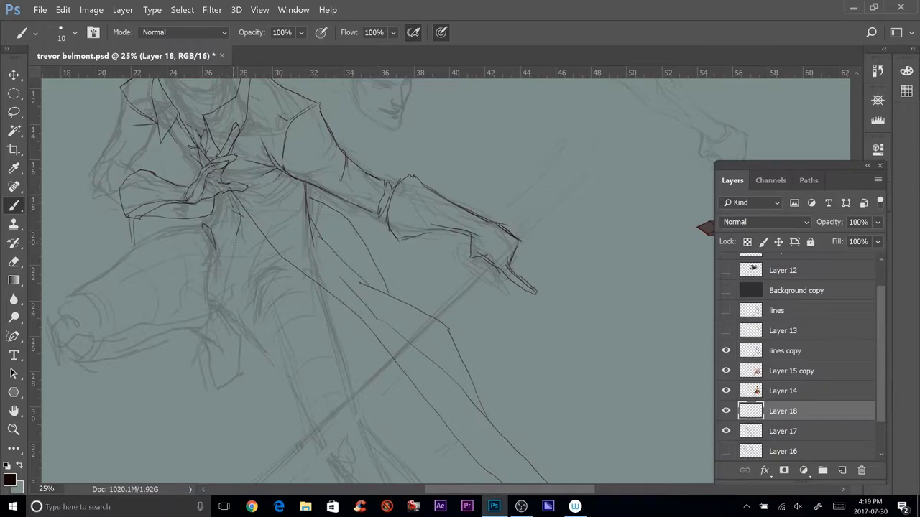
left_click_drag(237, 237, 201, 309)
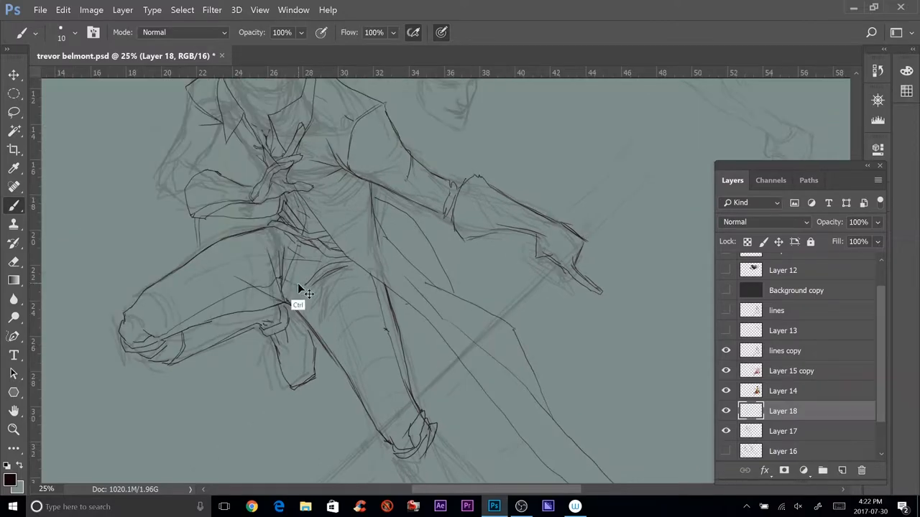
key("ctrl+minus")
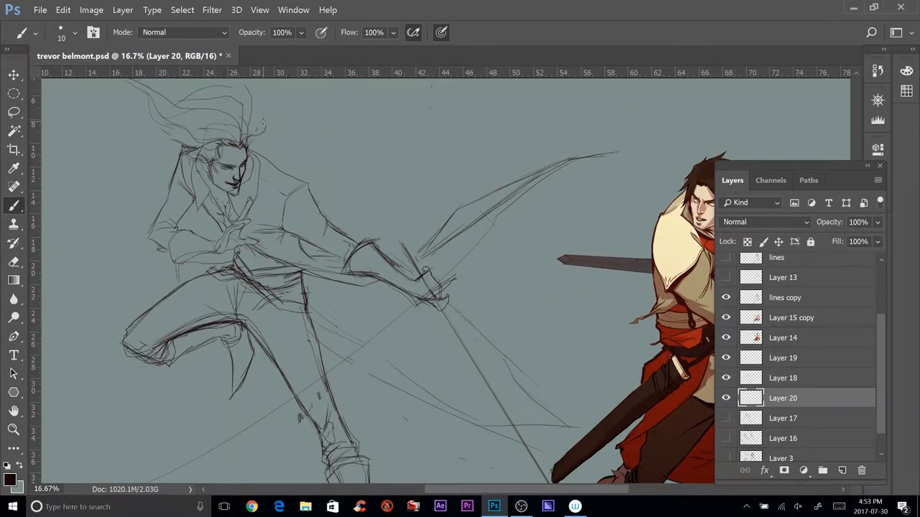
- Select Layer 20 in the Layers panel and duplicate it as Layer 20 copy
left_click(14, 74)
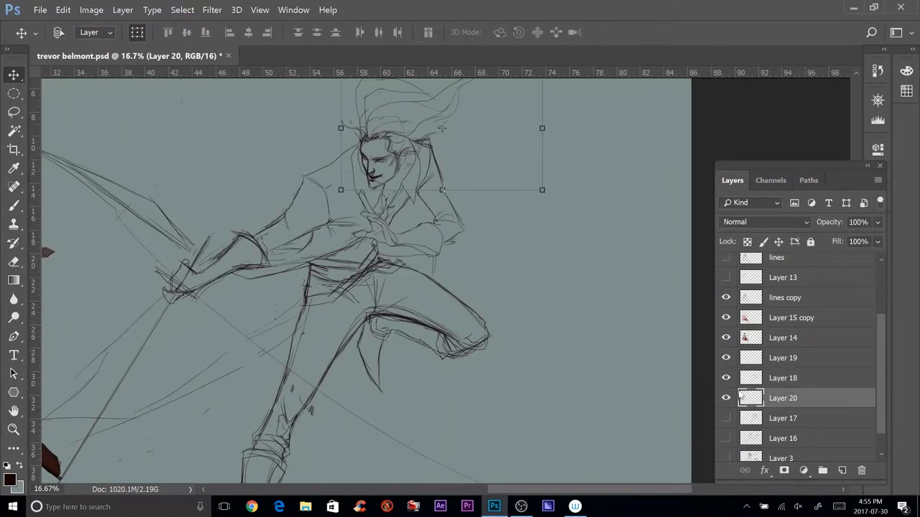
left_click(782, 377)
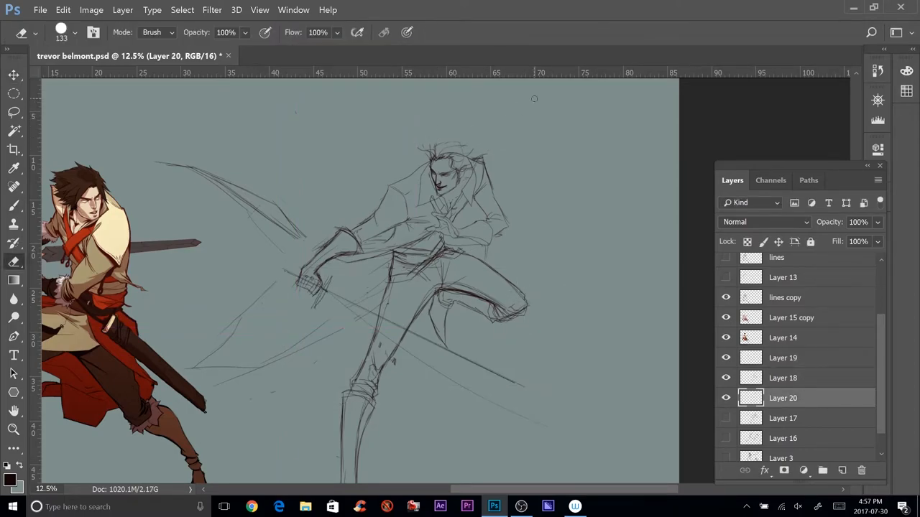
left_click(782, 376)
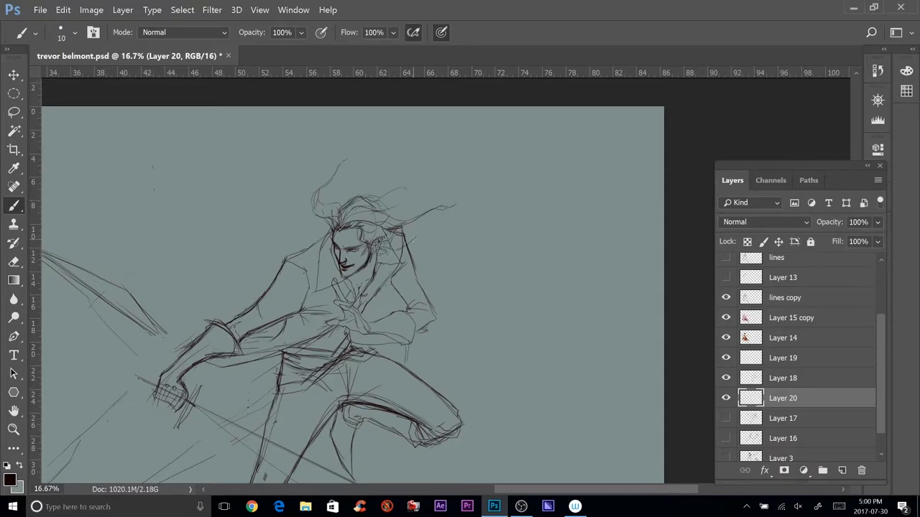
left_click(782, 377)
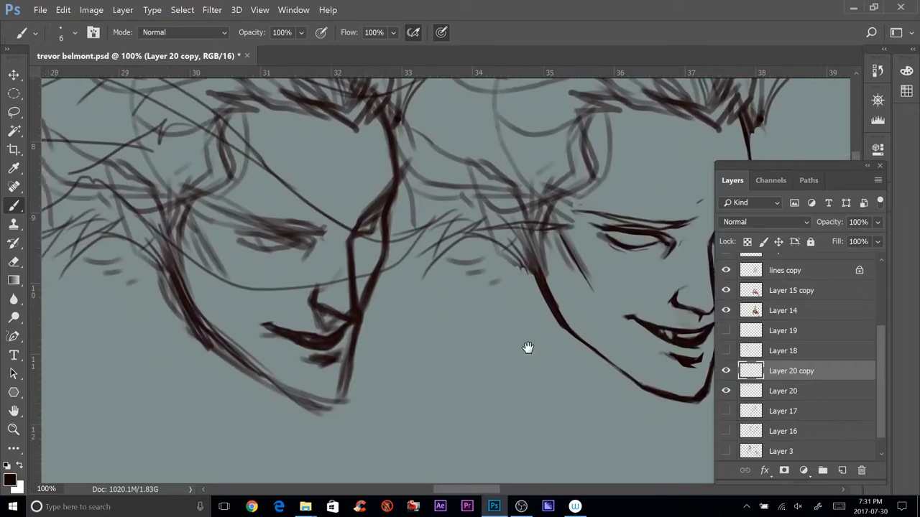
- Select Layer 20 copy to darken and refine the face lines at 100% zoom
left_click(781, 391)
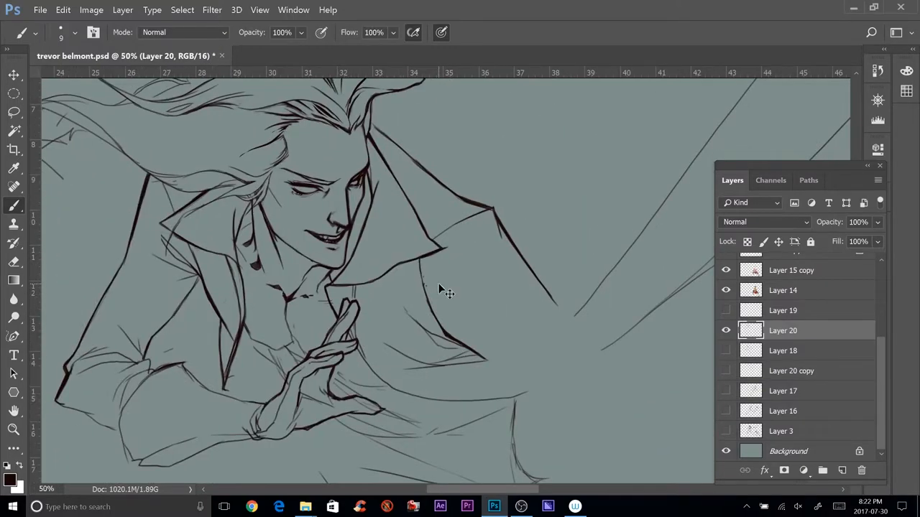
- Save the document after inking Alucard's face, collar and raised hand on Layer 20
key("ctrl+s")
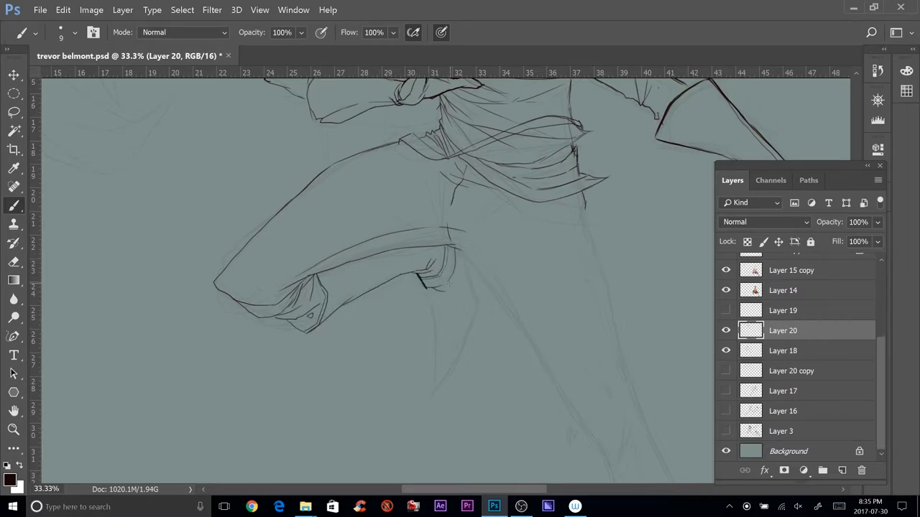
- Ink the extended sleeve and cuff outlines with clean strokes on Layer 20
left_click_drag(428, 280, 438, 377)
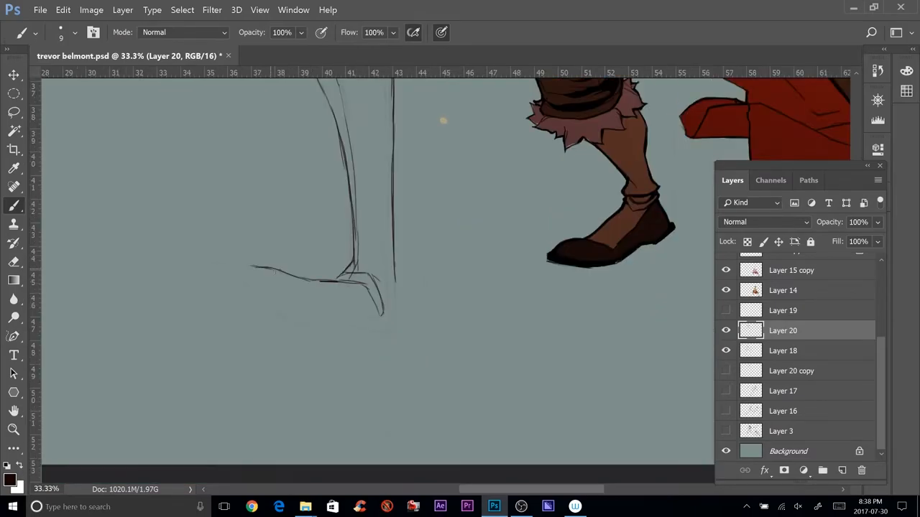
left_click_drag(252, 270, 373, 330)
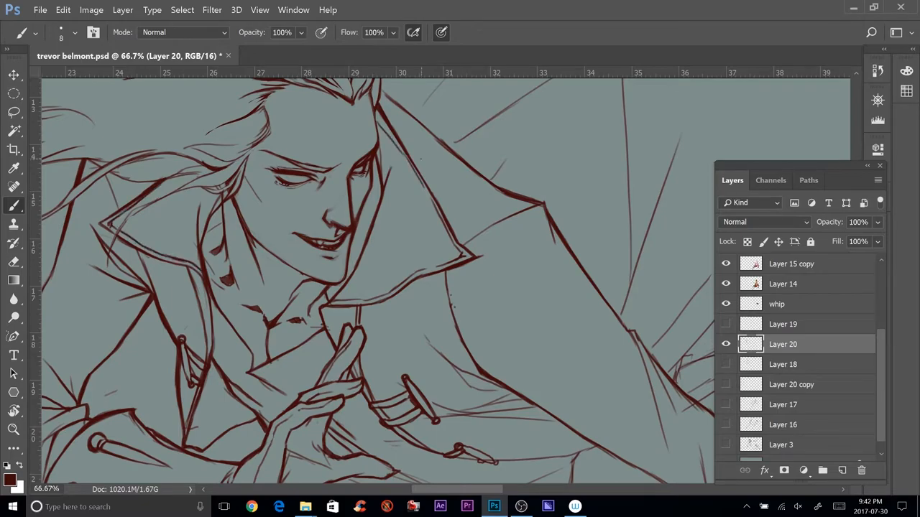
- Add a new Layer 23 above Layer 18 for the dark flat coat fill
scroll("down", 3)
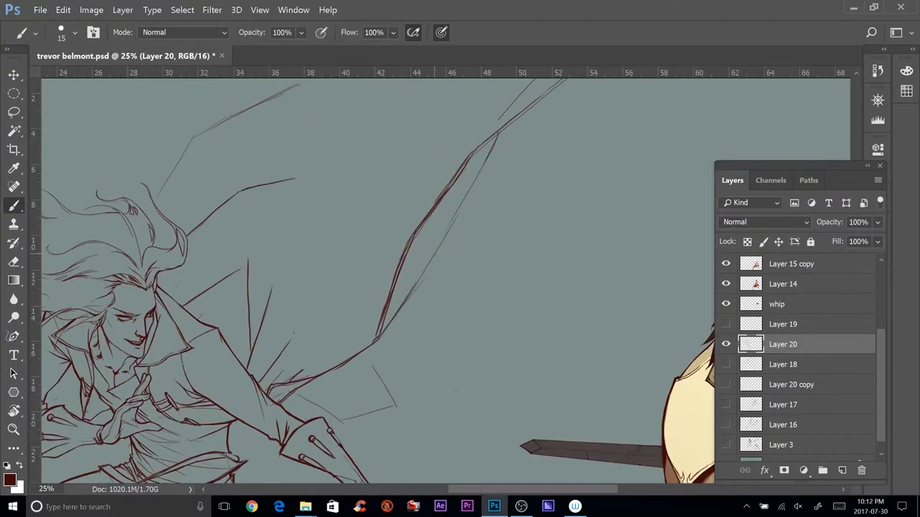
left_click(782, 325)
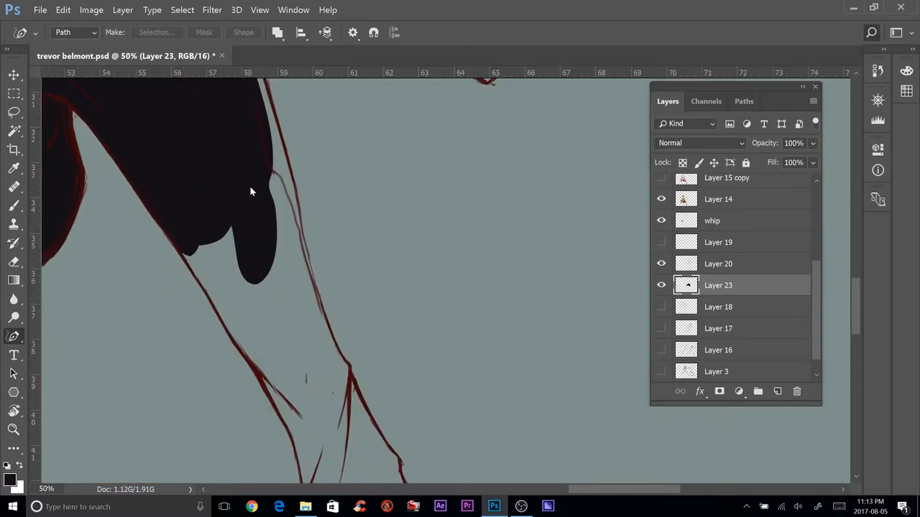
- Pan around the coat front, sleeve and fist while extending the dark fill on Layer 23
left_click_drag(251, 193, 266, 143)
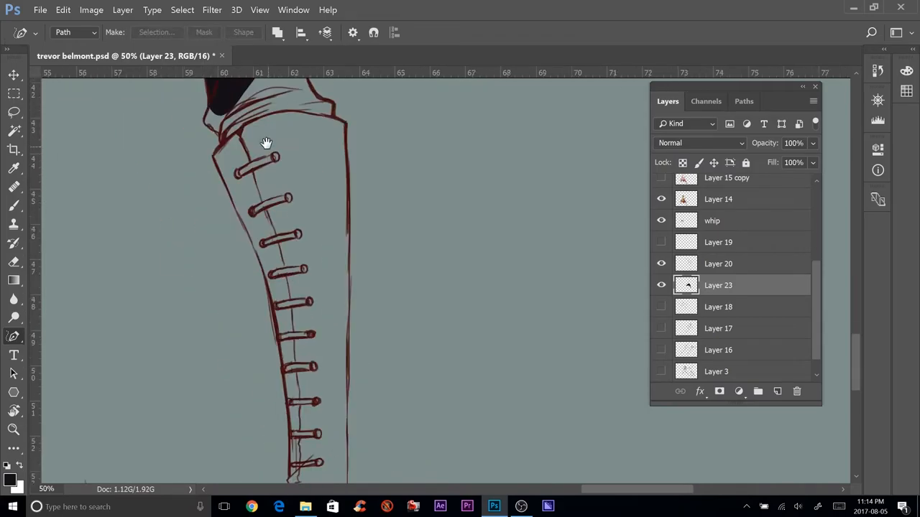
left_click_drag(266, 143, 342, 352)
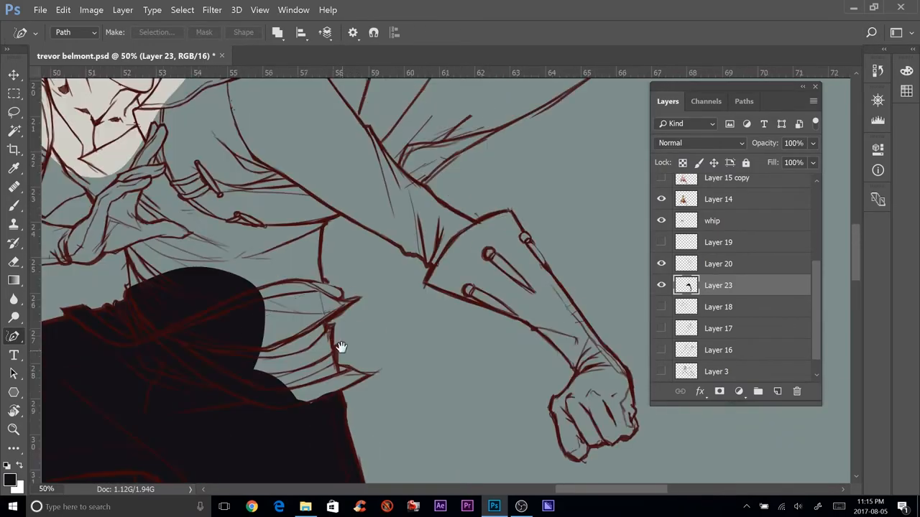
left_click_drag(342, 347, 386, 280)
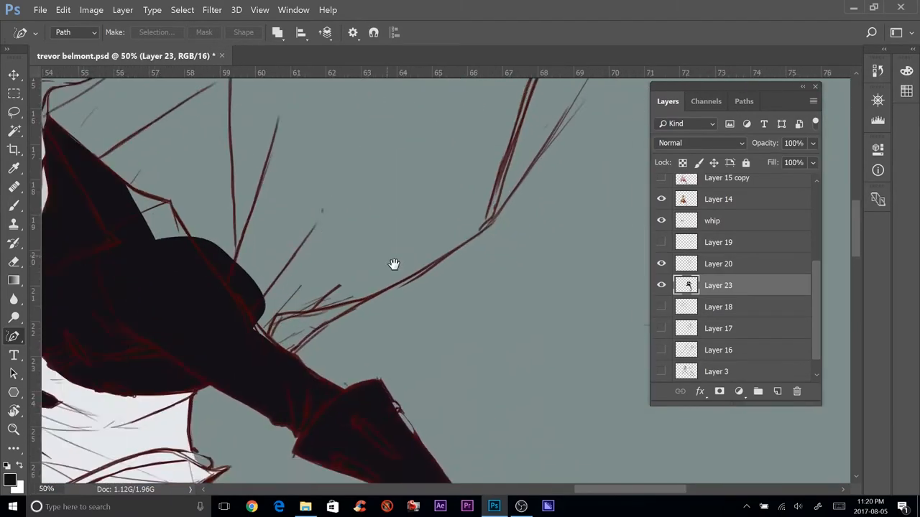
left_click_drag(393, 265, 192, 394)
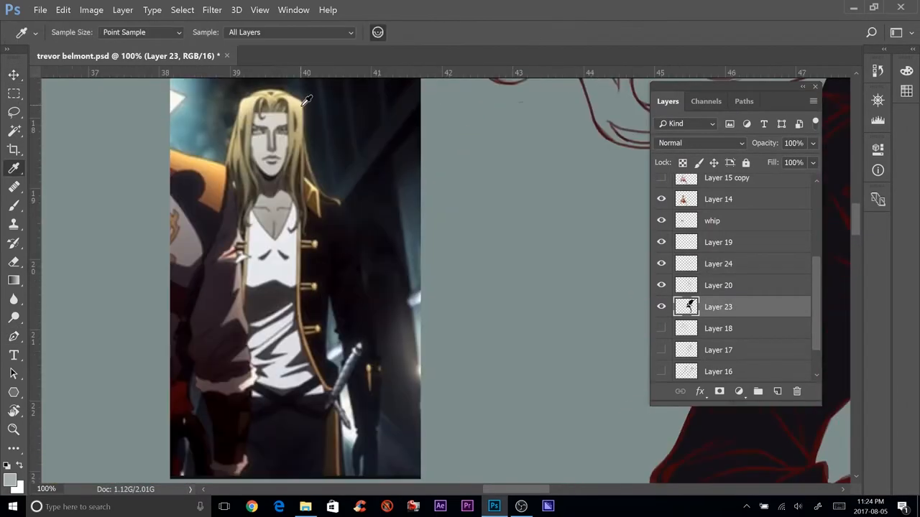
- Fill the blond hair with pale yellow sampled from the reference via the Color Picker
left_click(13, 473)
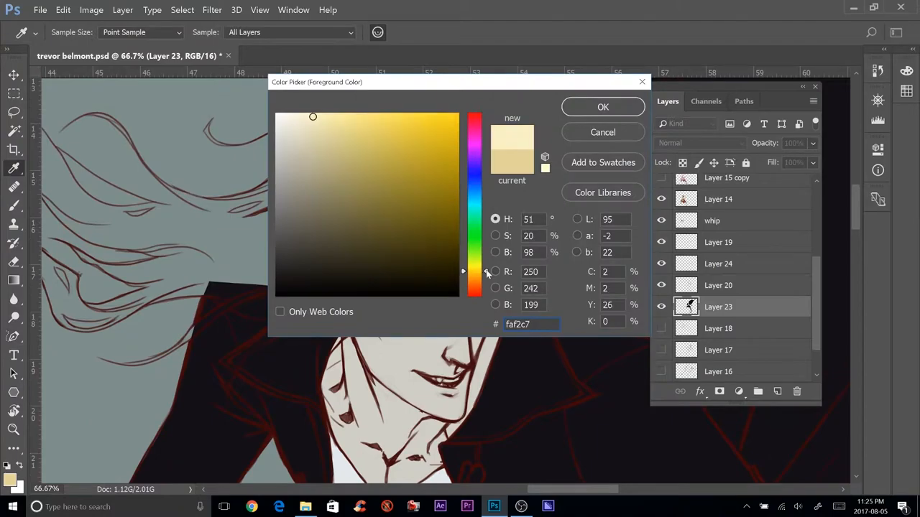
left_click(603, 106)
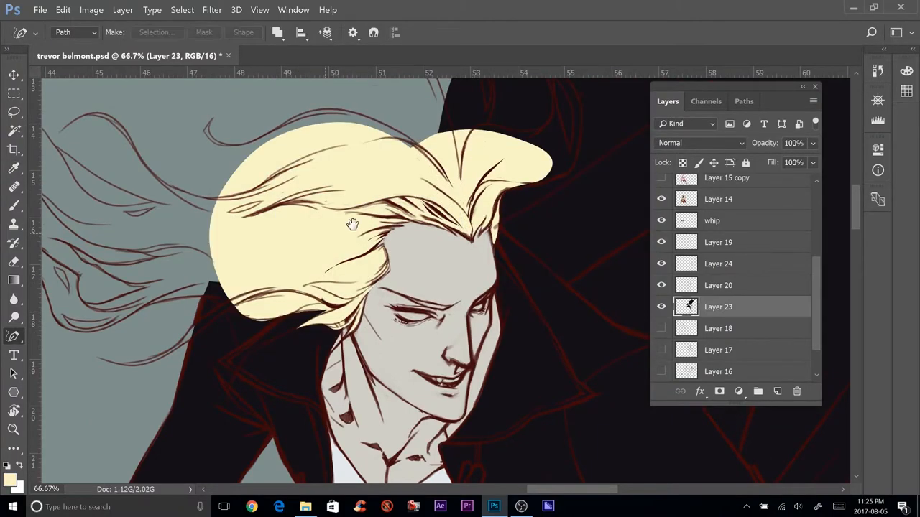
left_click_drag(352, 225, 347, 386)
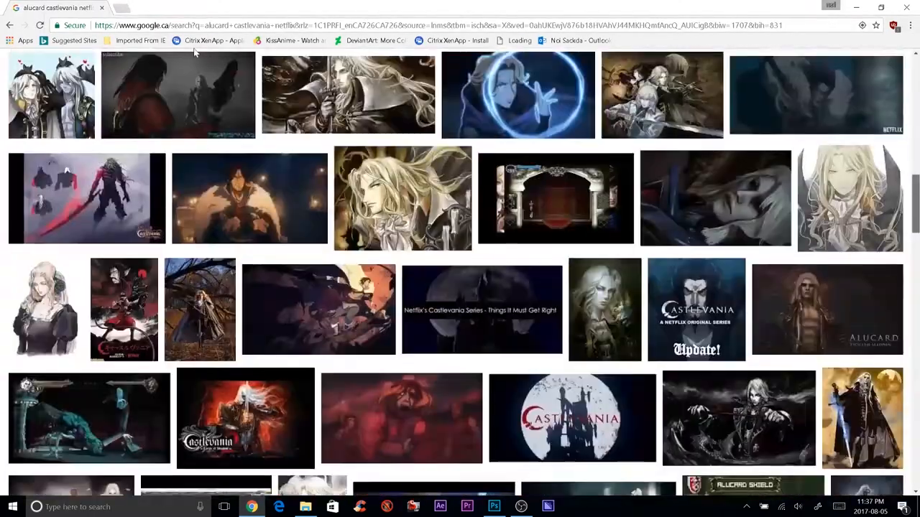
- Enlarge an Alucard-beside-coffin reference image in Google Images, then return to recording
scroll("up", 3)
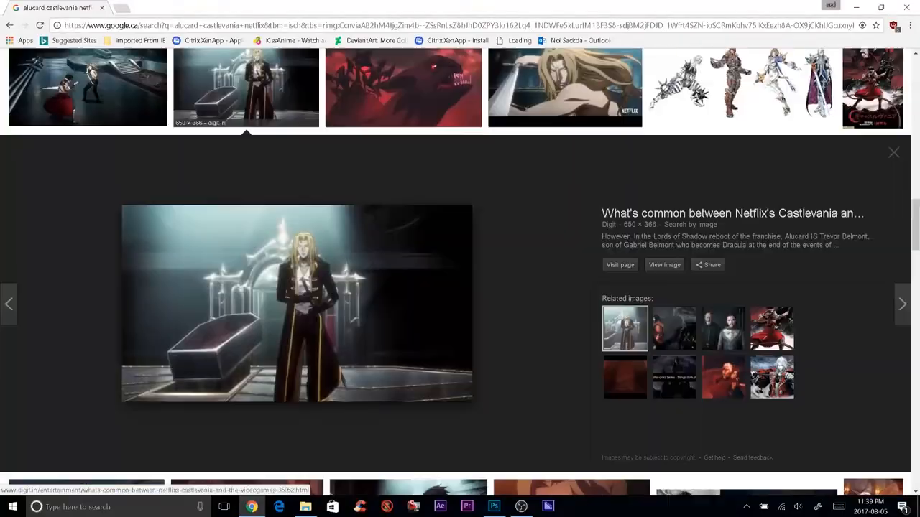
left_click(494, 506)
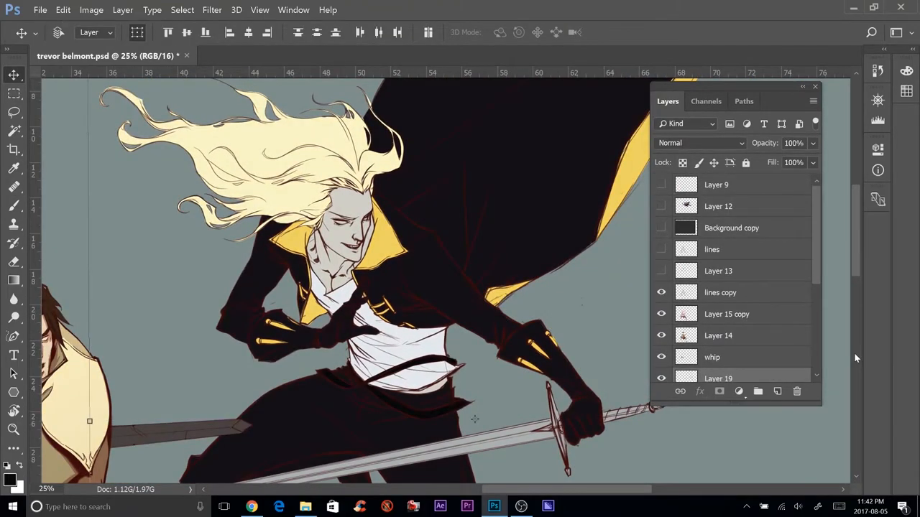
left_click(494, 506)
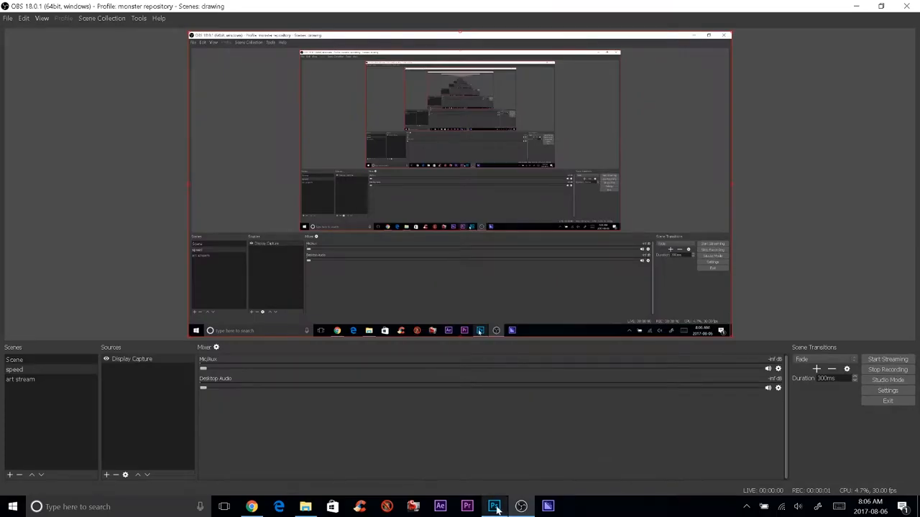
left_click(495, 506)
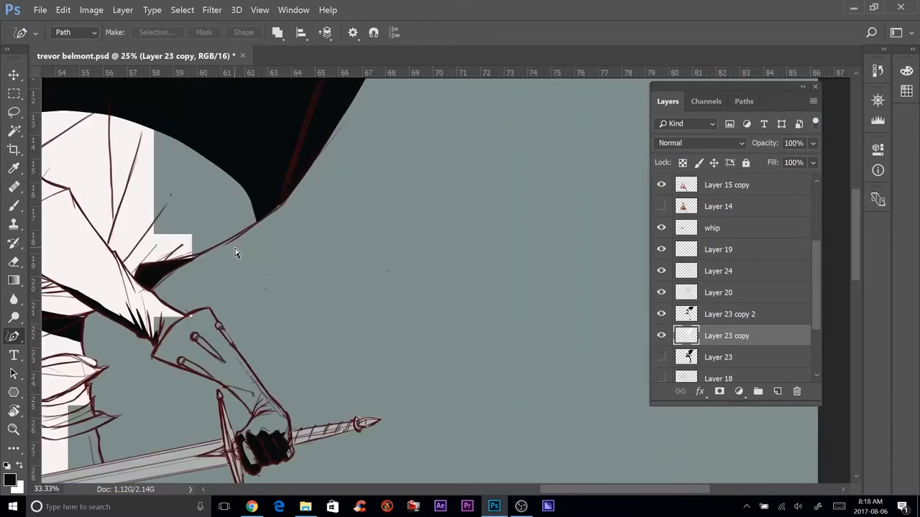
- Trace Alucard's sleeve, clothing and boot edge with Pen paths for the off-white fill
left_click(731, 313)
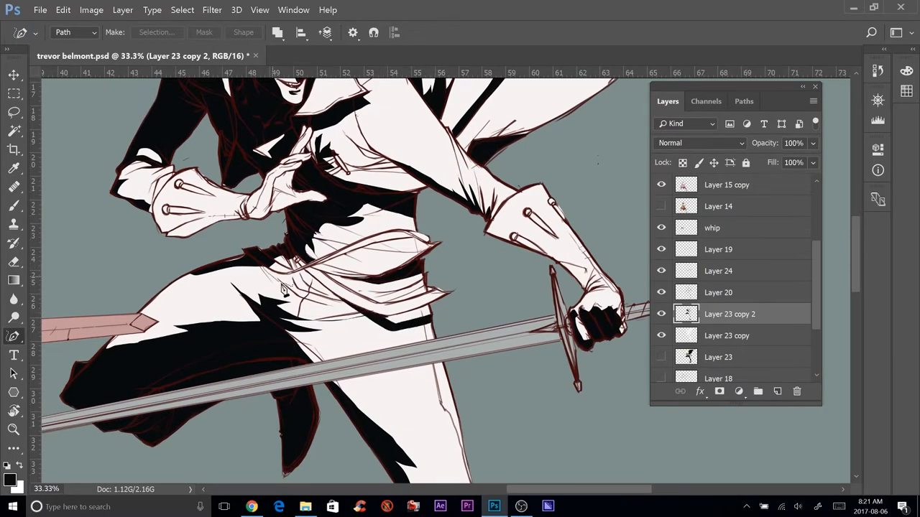
left_click(302, 298)
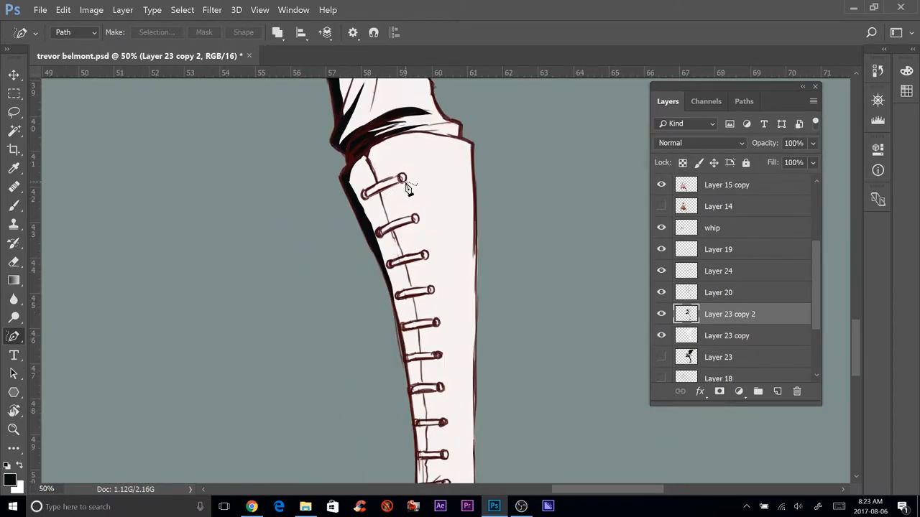
left_click_drag(406, 179, 509, 329)
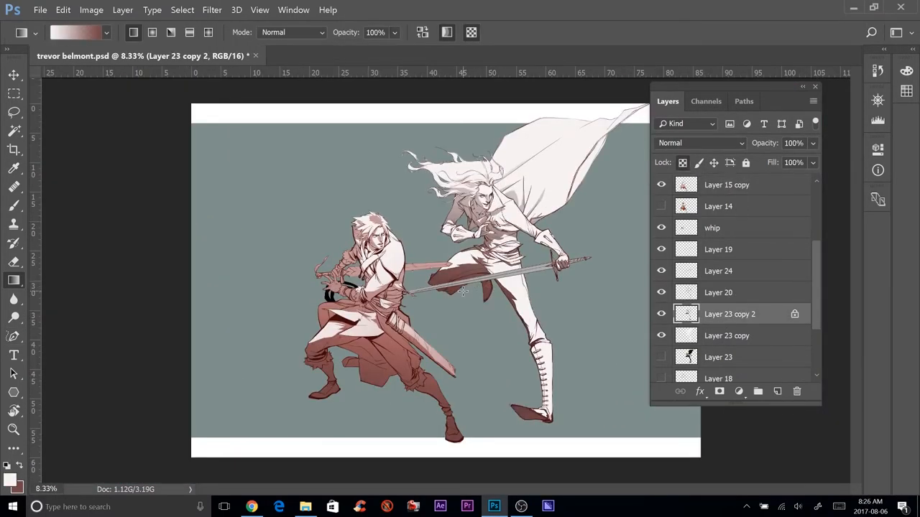
mouse_move(747, 336)
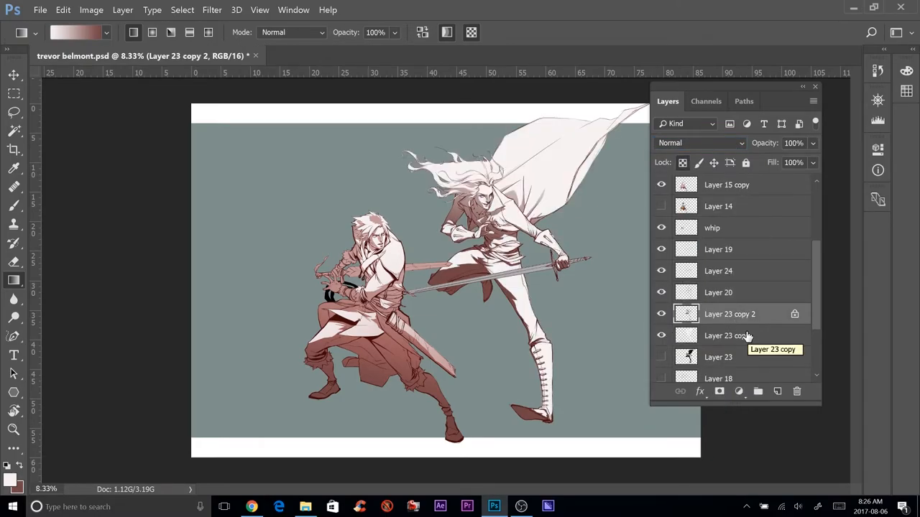
- Select Layer 23 copy to paint Trevor's face skin tones
left_click(719, 293)
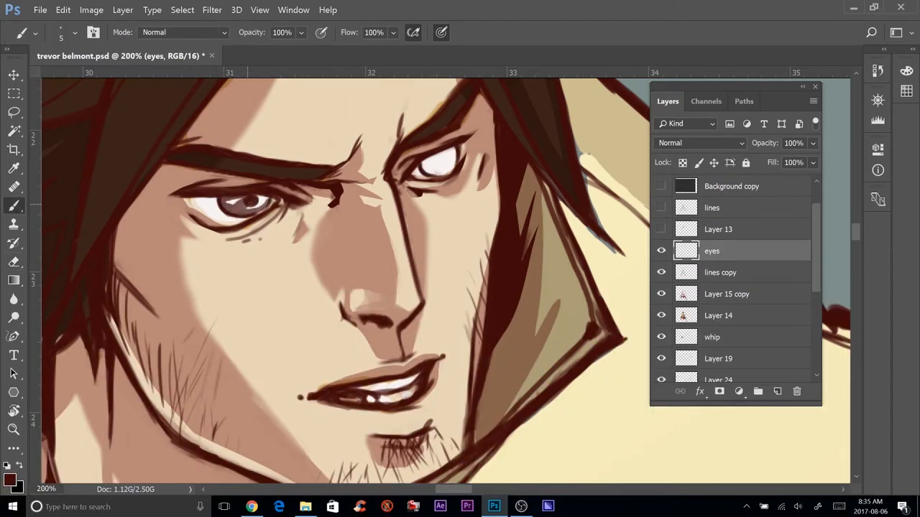
- Paint eye and stubble detail on Trevor's face, then return to the document for Alucard
left_click(431, 151)
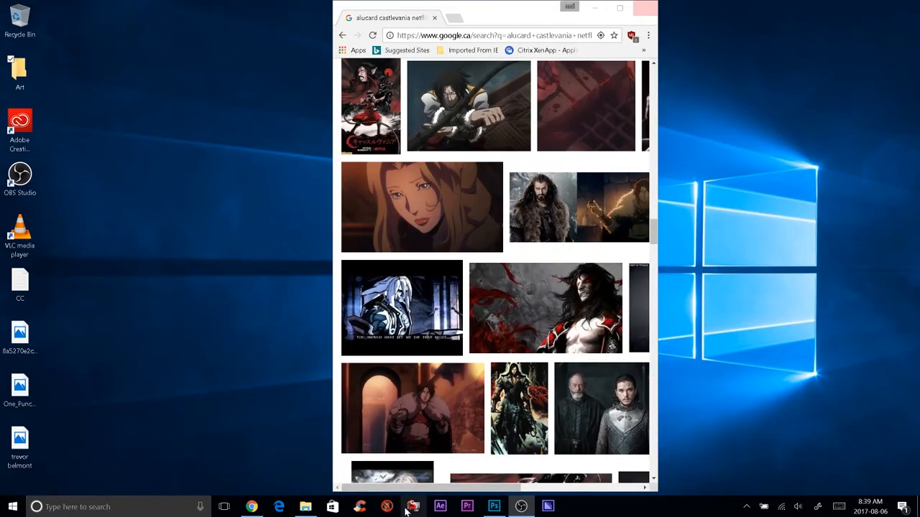
left_click(494, 506)
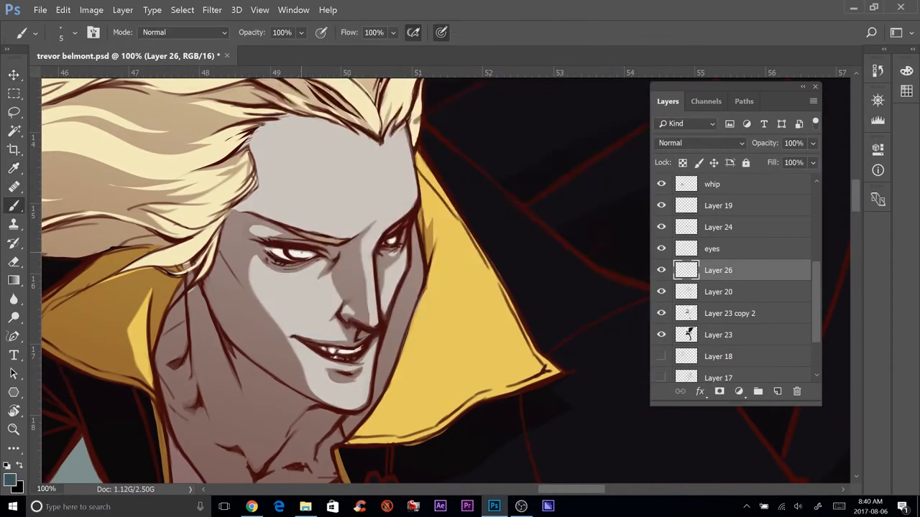